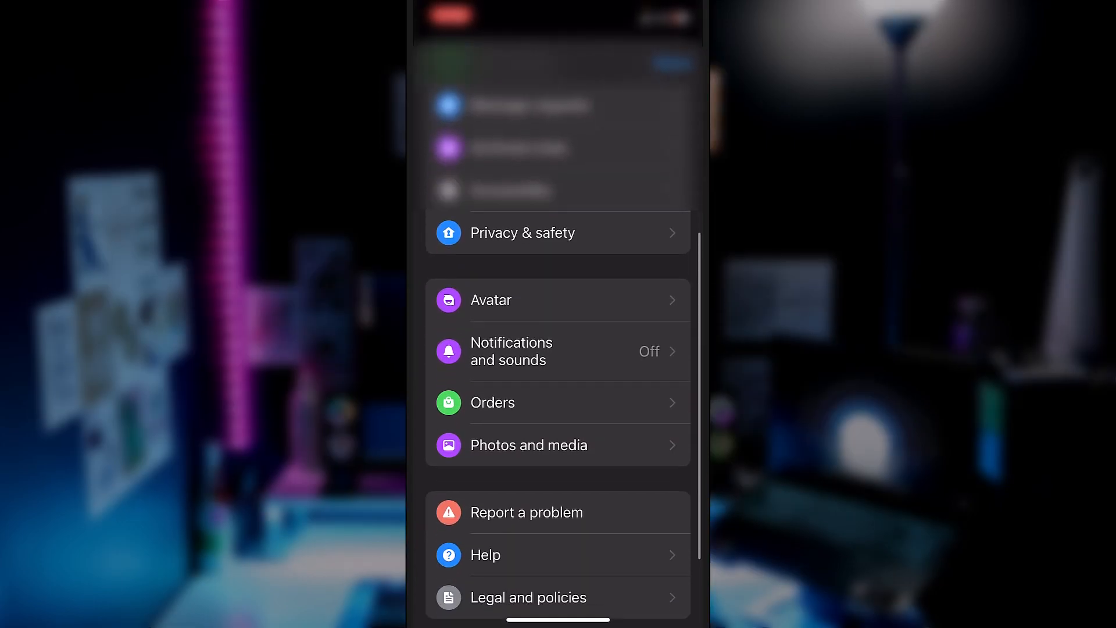
Set Messenger's language to Français in iOS Settings, then switch back to Messenger.
{"action": "scroll", "scroll_direction": "down", "scroll_amount": 3}
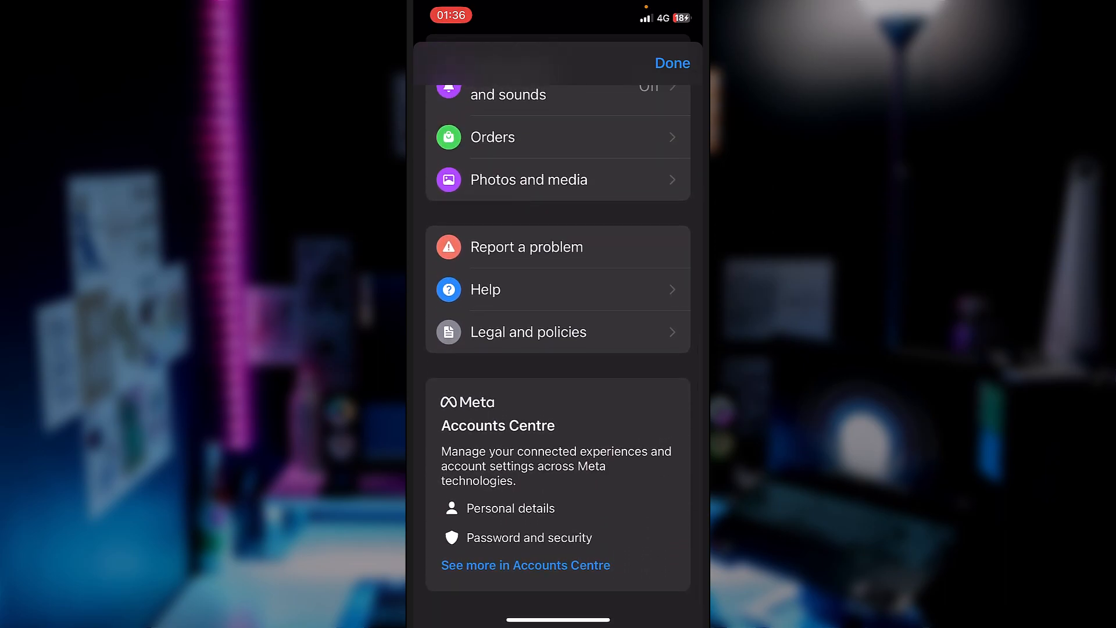
{"action": "left_click", "coordinate": [670, 62]}
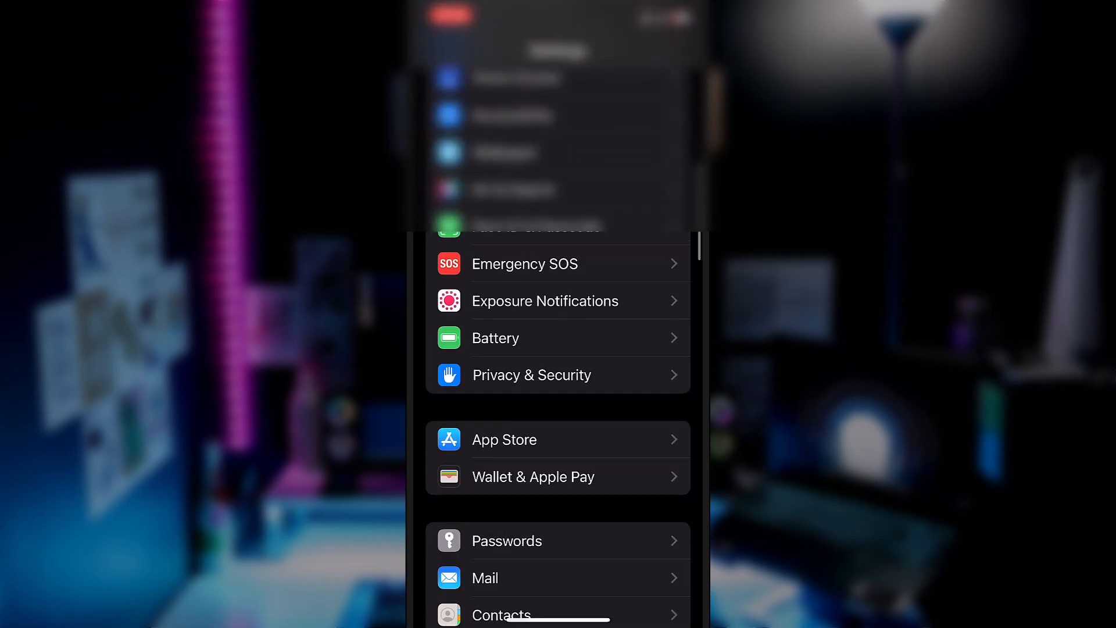
{"action": "scroll", "scroll_direction": "down", "scroll_amount": 3}
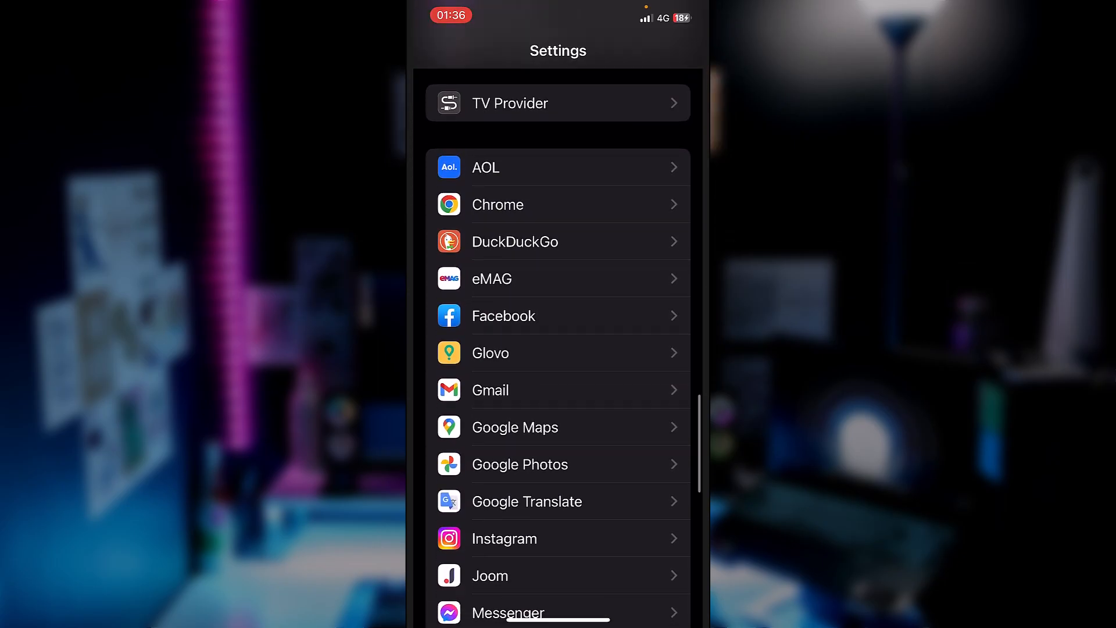
{"action": "scroll", "scroll_direction": "down", "scroll_amount": 3}
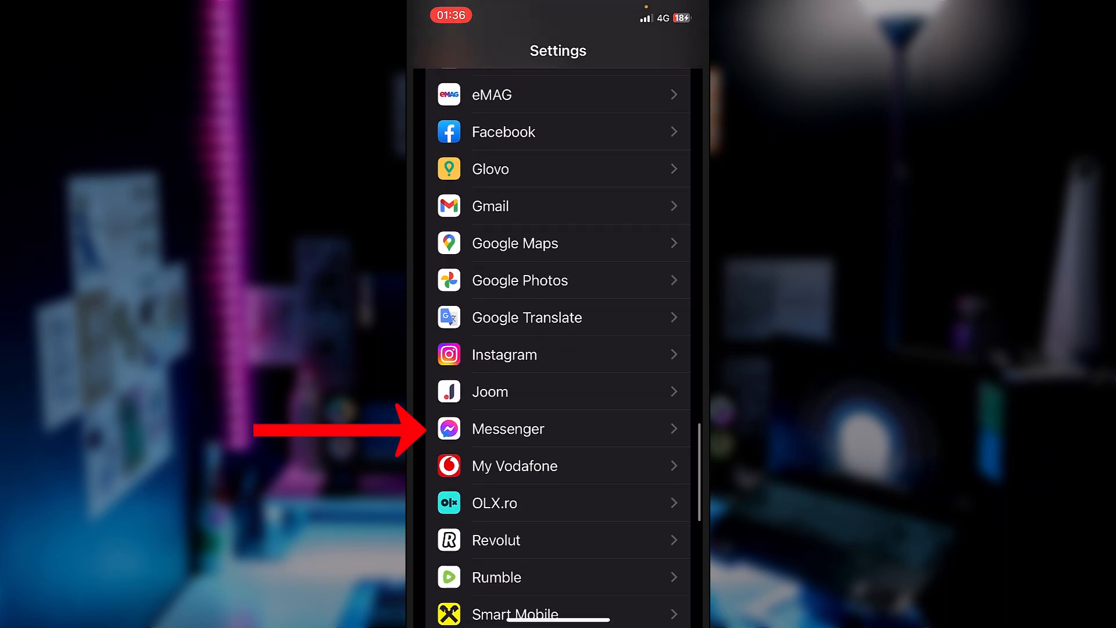
{"action": "left_click", "coordinate": [508, 429]}
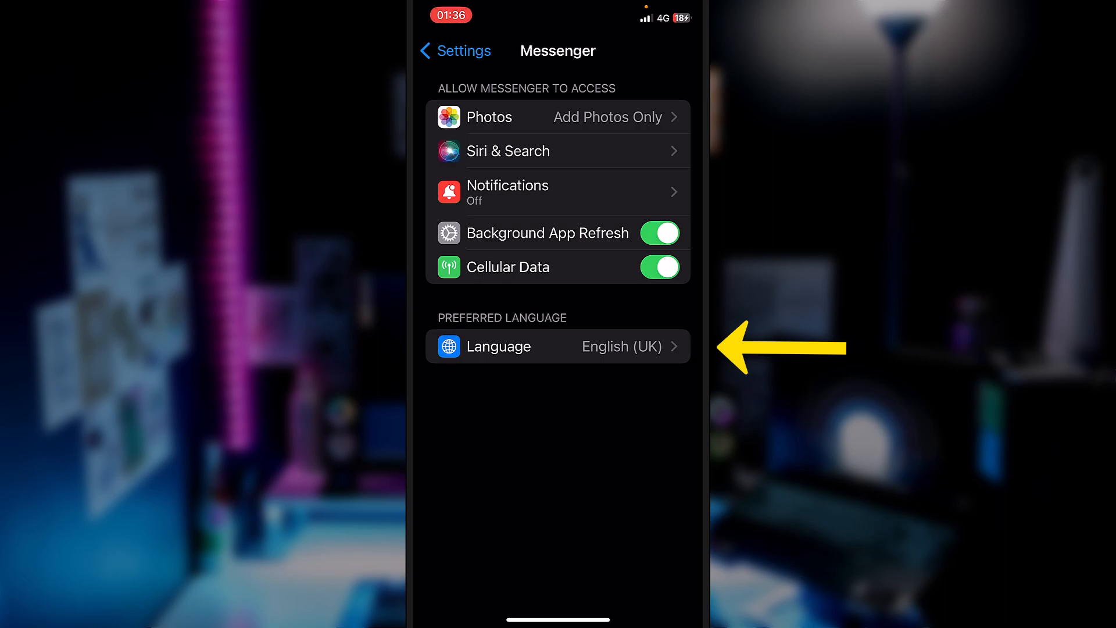
{"action": "left_click", "coordinate": [557, 346]}
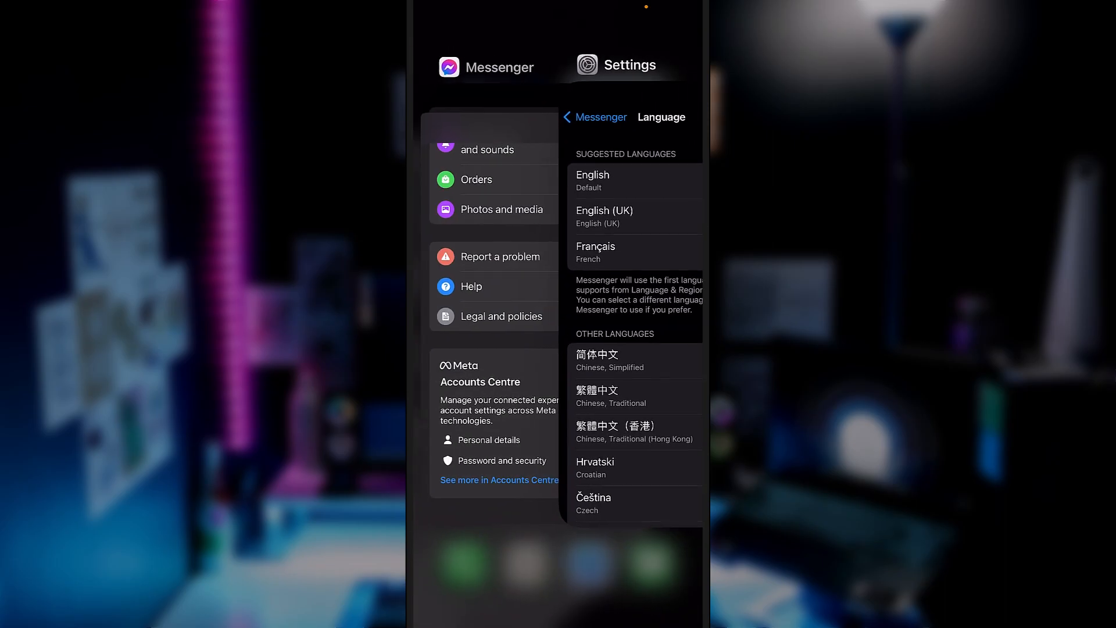
{"action": "left_click", "coordinate": [596, 252]}
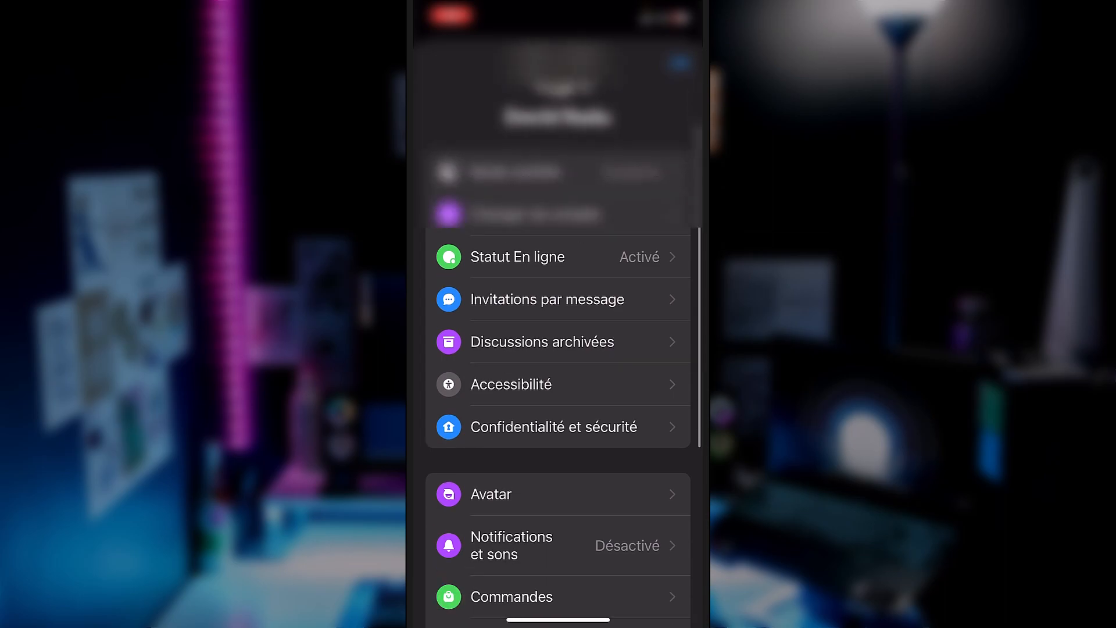
Scroll Messenger's settings menu to confirm French labels like Confidentialité et sécurité.
{"action": "scroll", "scroll_direction": "down", "scroll_amount": 3}
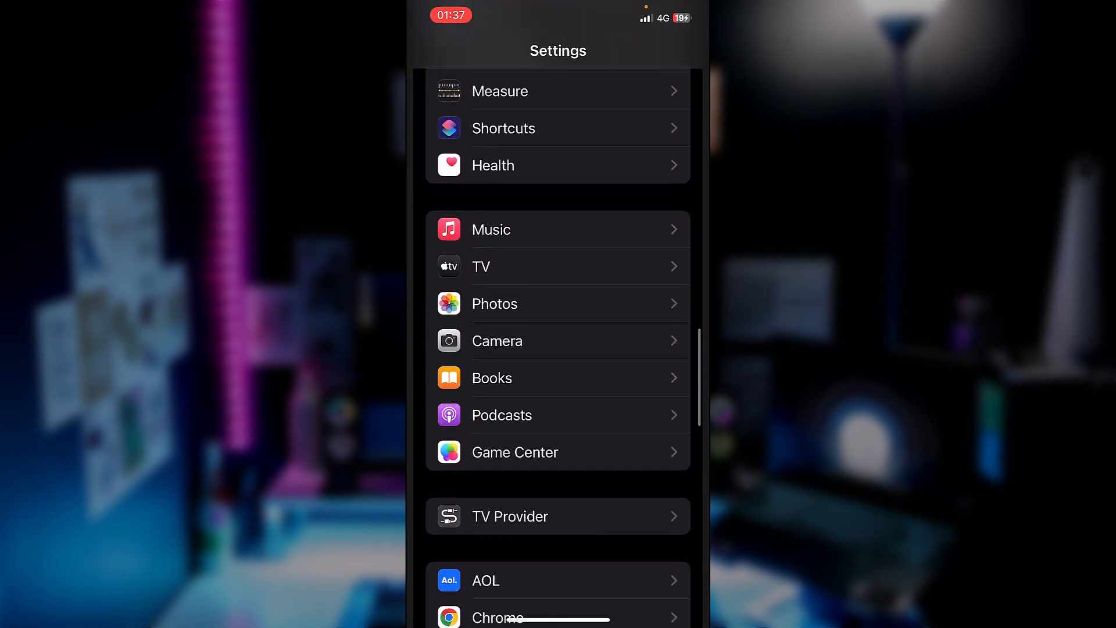
Scroll to Messenger in iOS Settings and open its language list to choose German.
{"action": "scroll", "scroll_direction": "down", "scroll_amount": 3}
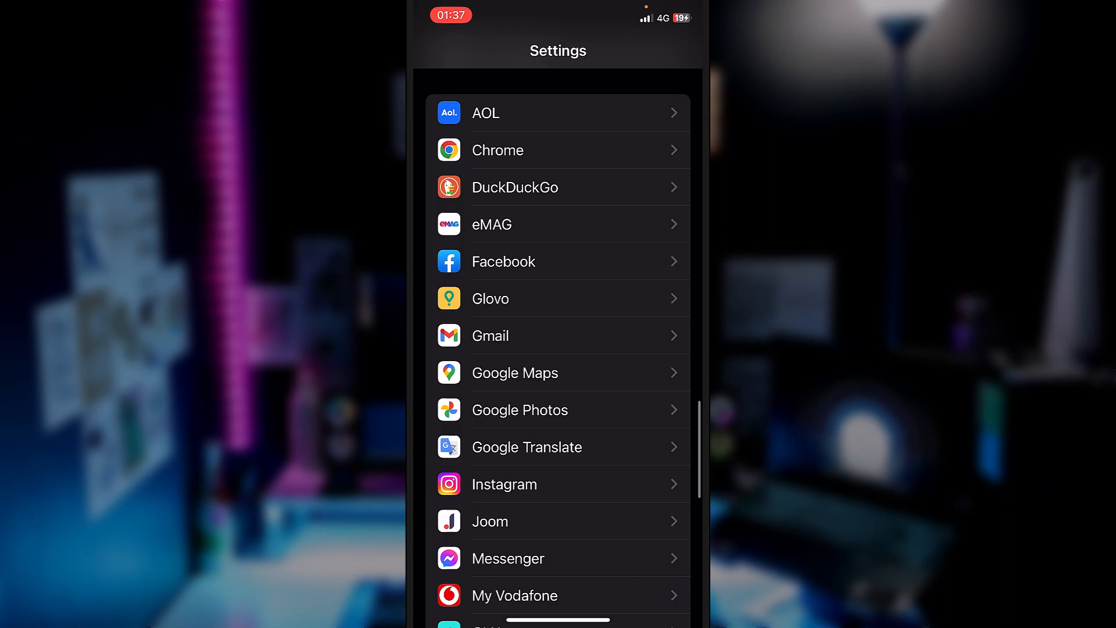
{"action": "left_click", "coordinate": [507, 558]}
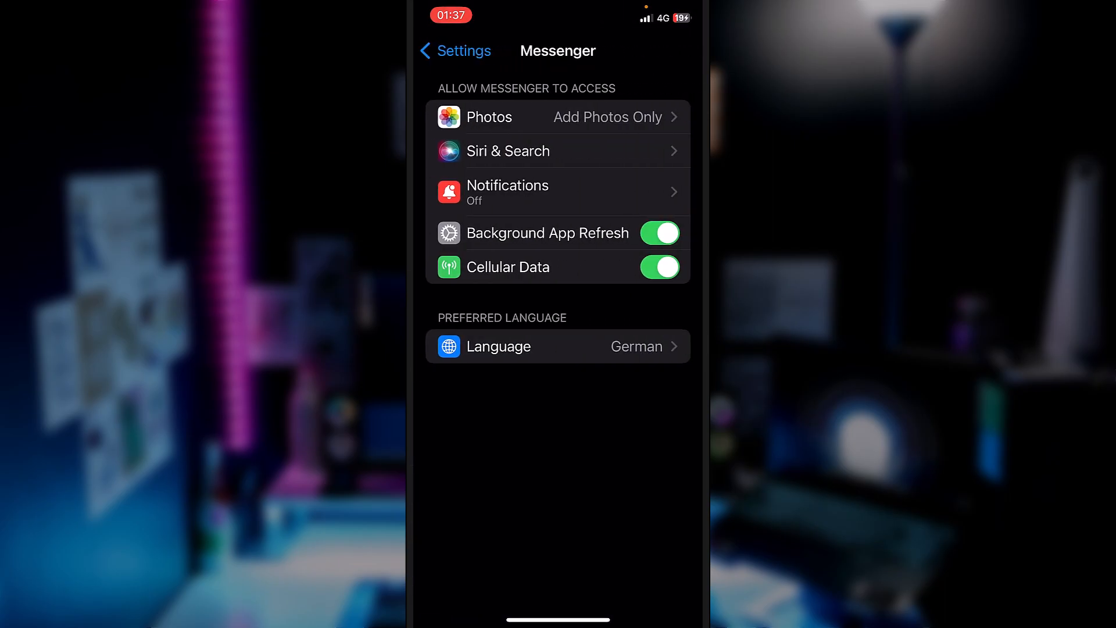
{"action": "left_click", "coordinate": [558, 346]}
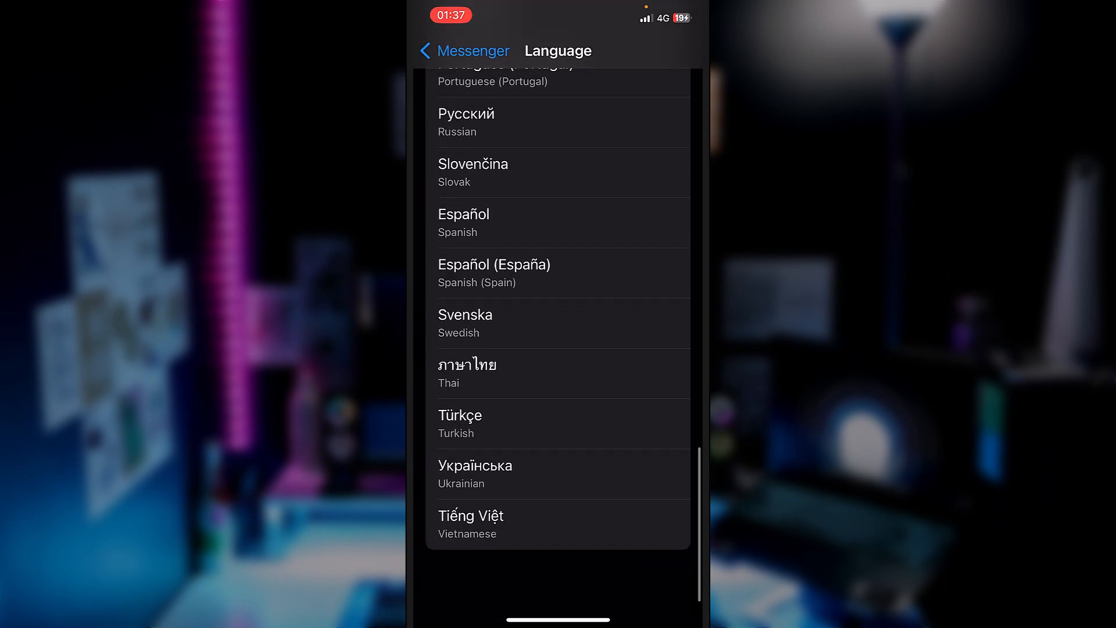